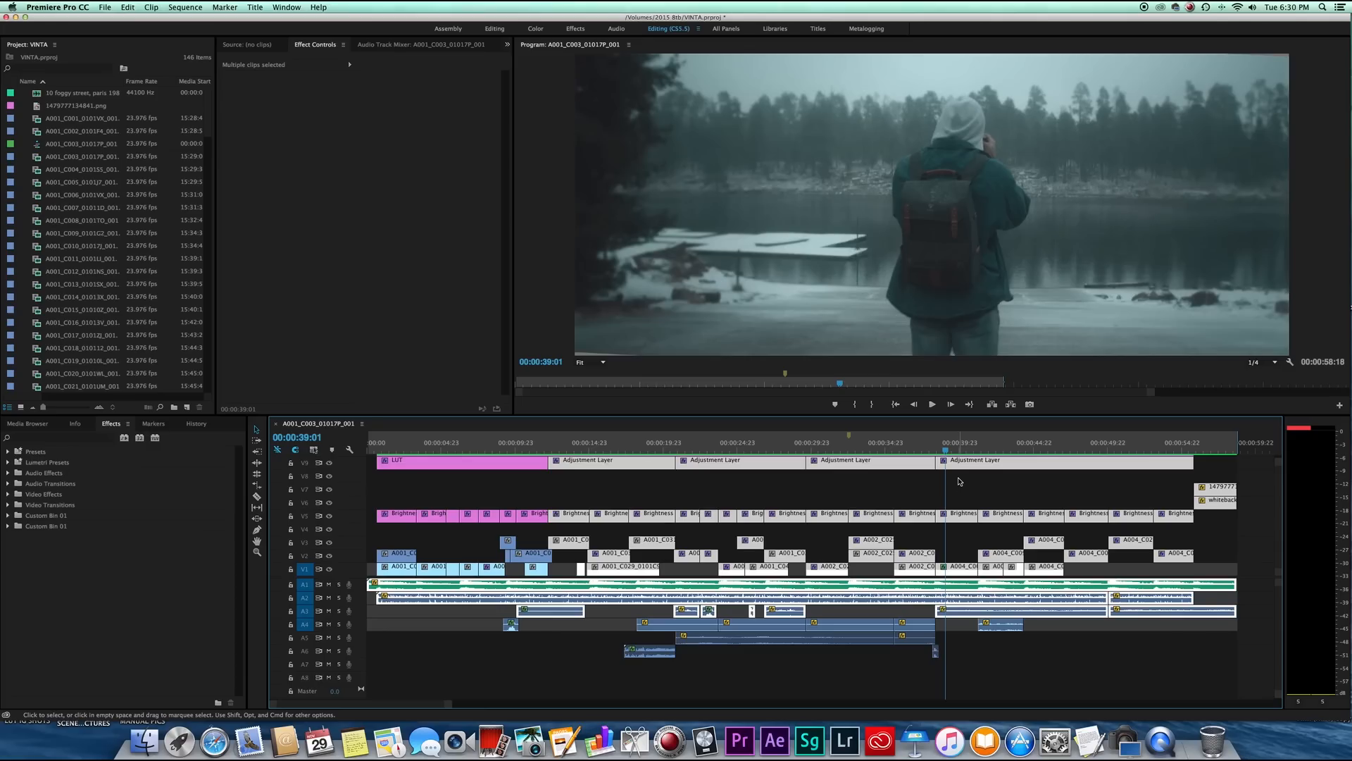
{"action": "mouse_move", "coordinate": [971, 489]}
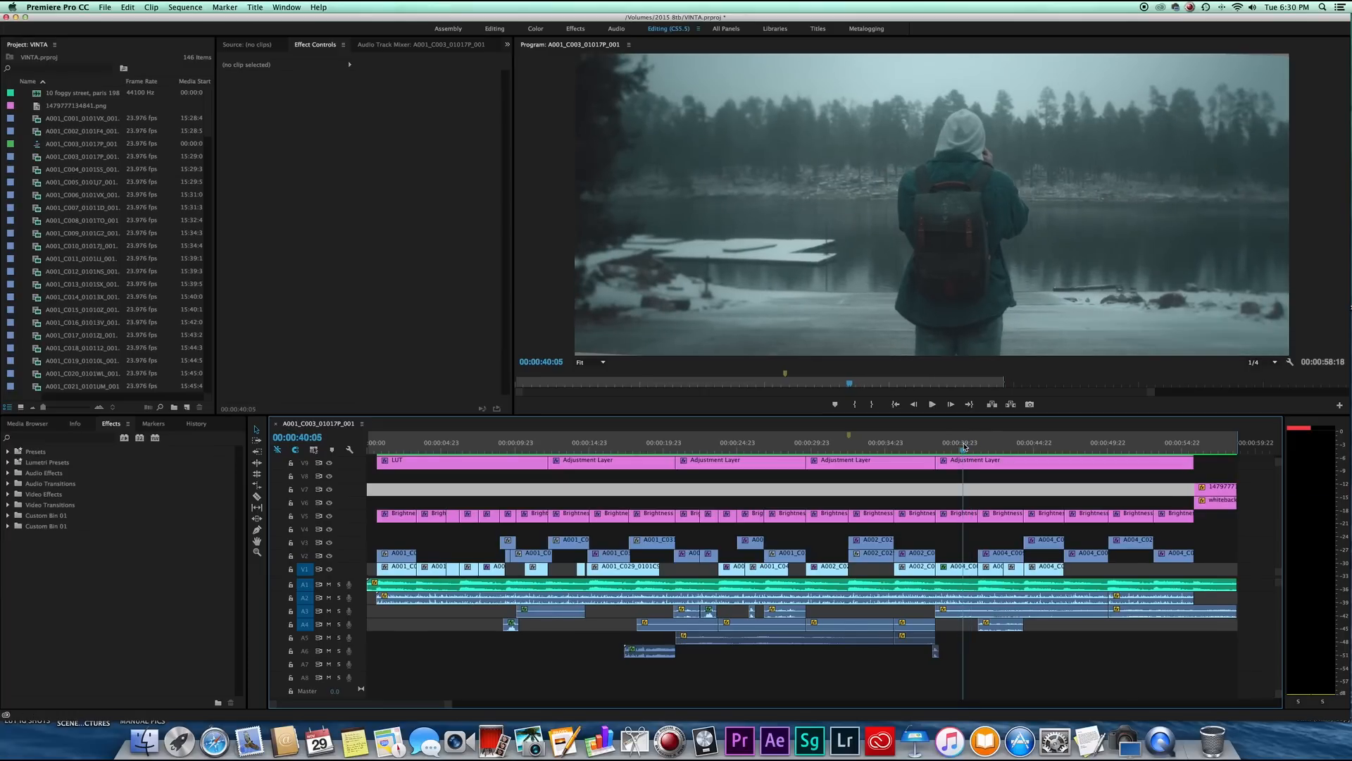
Deselect the adjustment layer clips and bring up the sequence's export settings.
{"action": "left_click", "coordinate": [952, 442]}
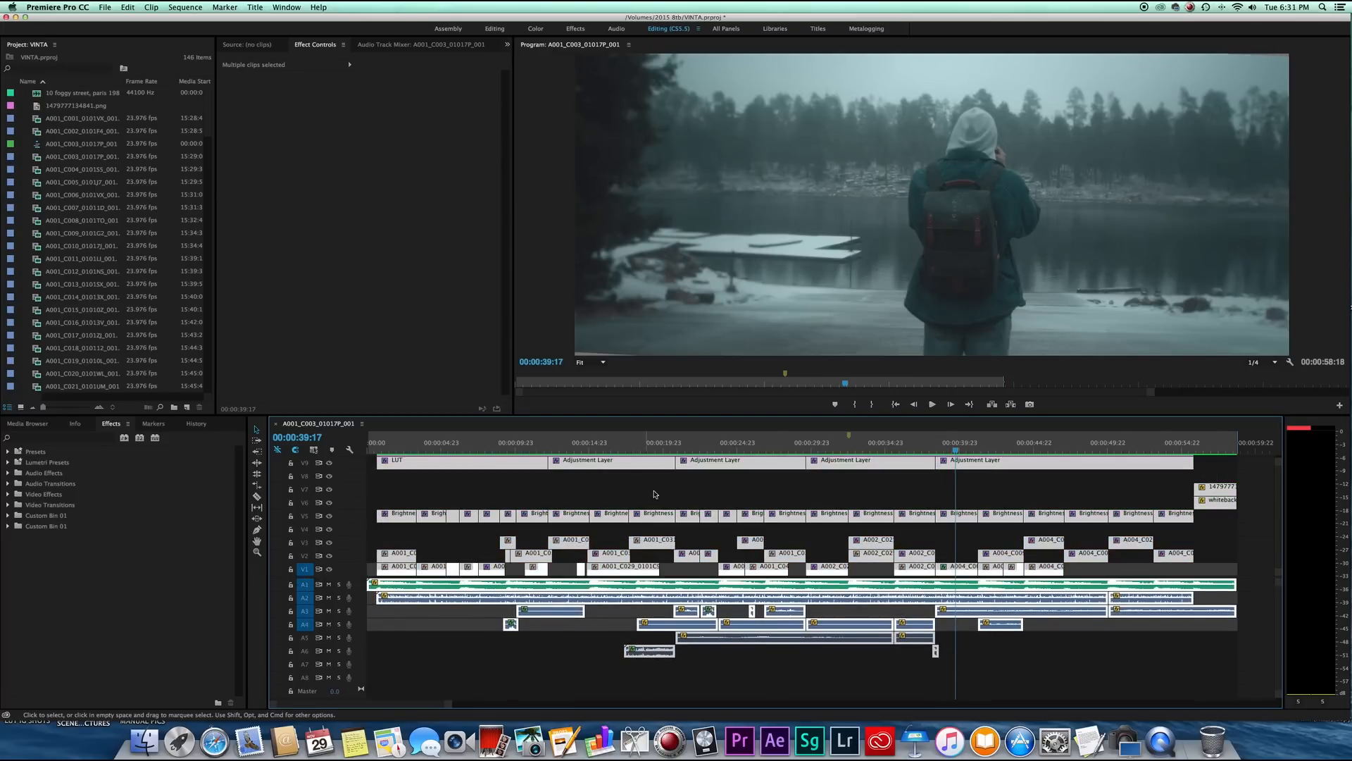
{"action": "left_click", "coordinate": [1120, 442]}
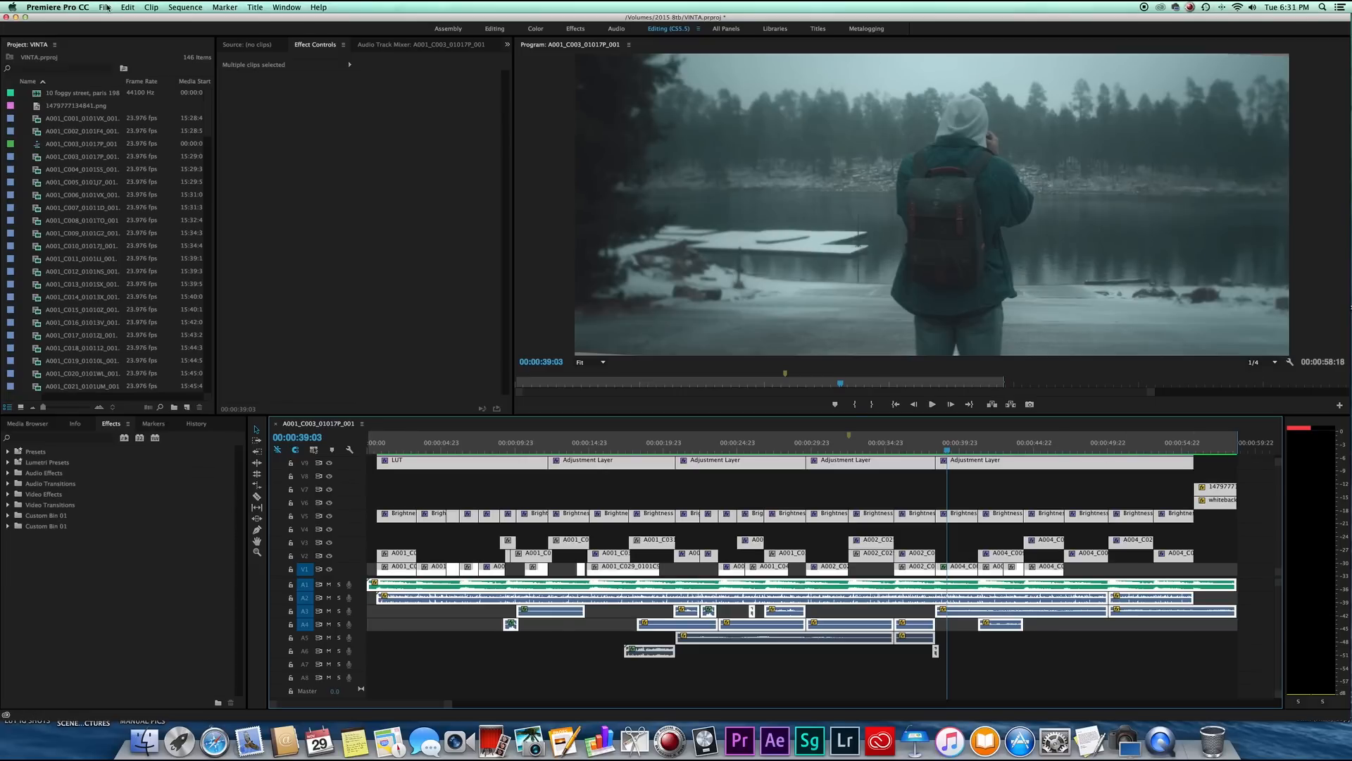
{"action": "left_click", "coordinate": [105, 7]}
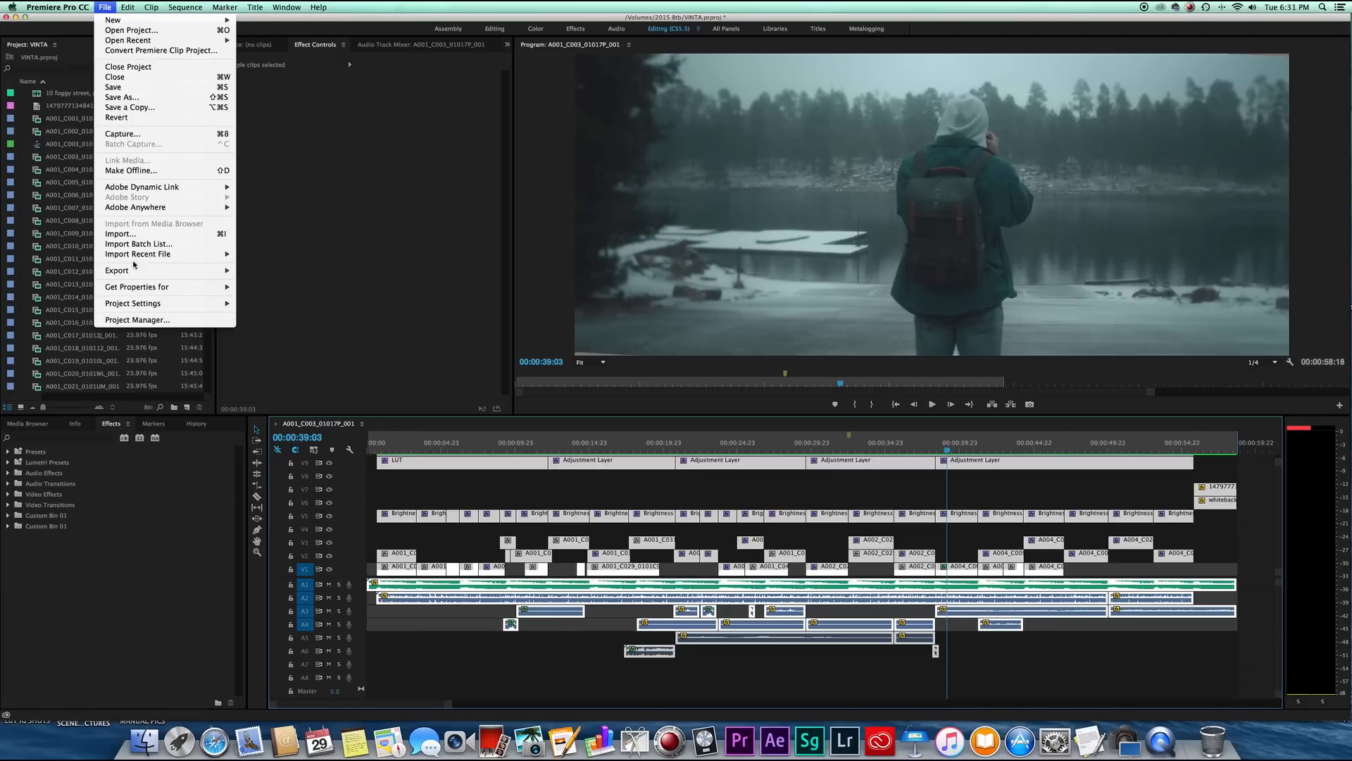
{"action": "left_click", "coordinate": [272, 273]}
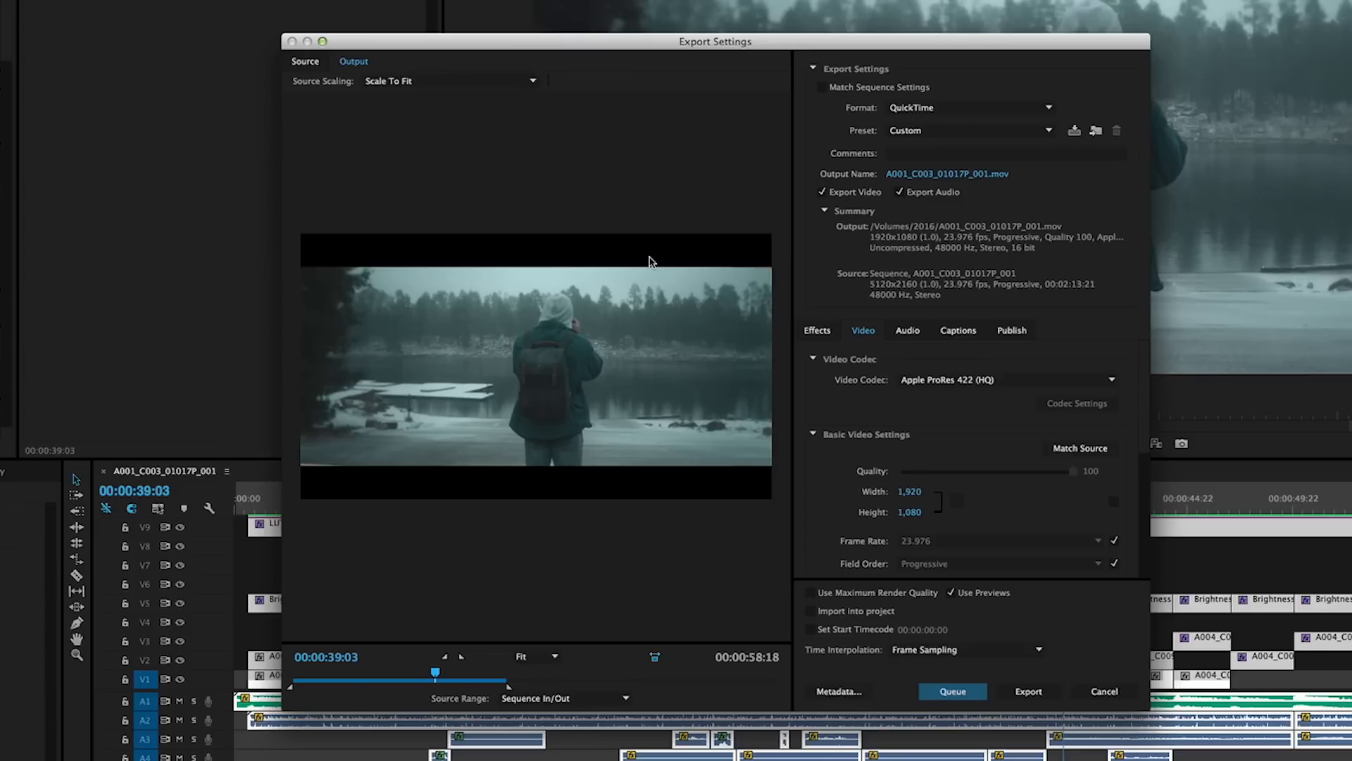
Keep QuickTime format, name the output file Vinta, and keep Scale To Fit.
{"action": "left_click", "coordinate": [966, 108]}
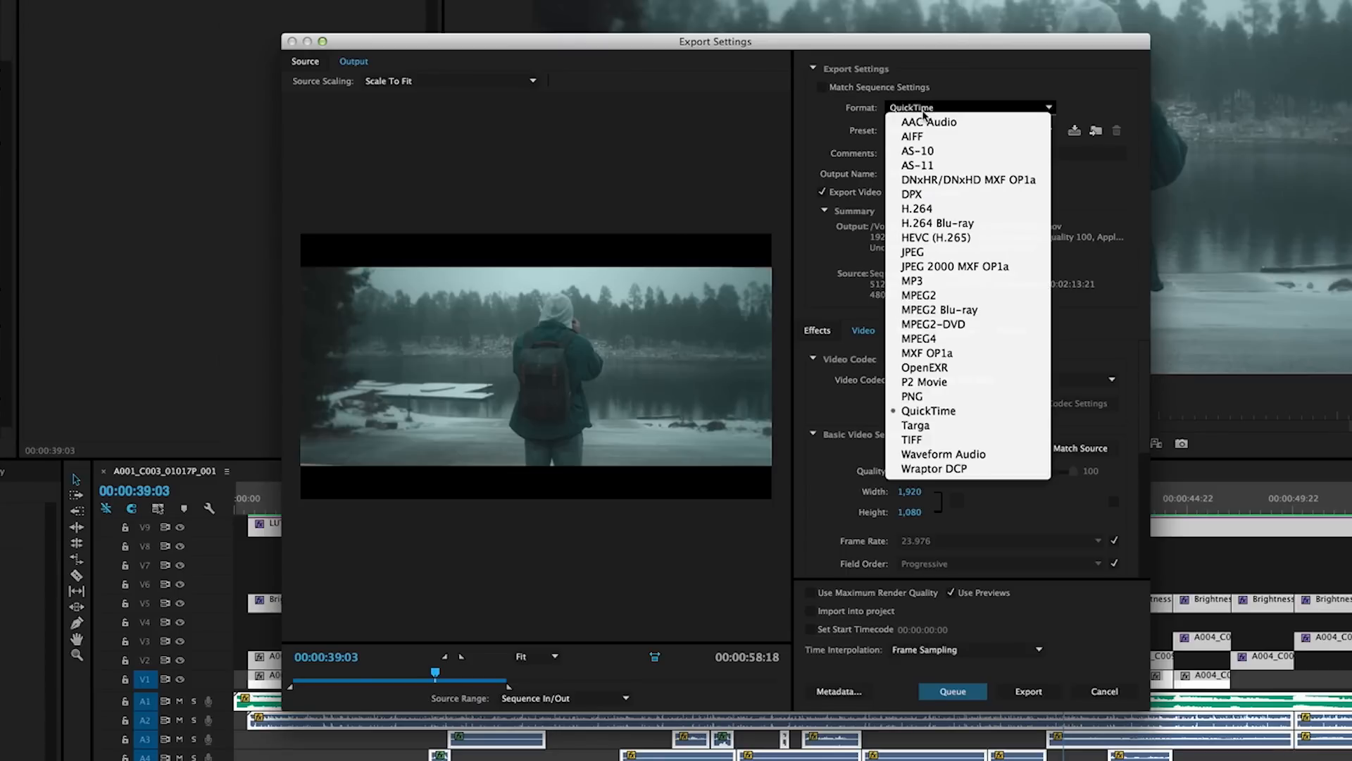
{"action": "mouse_move", "coordinate": [905, 69]}
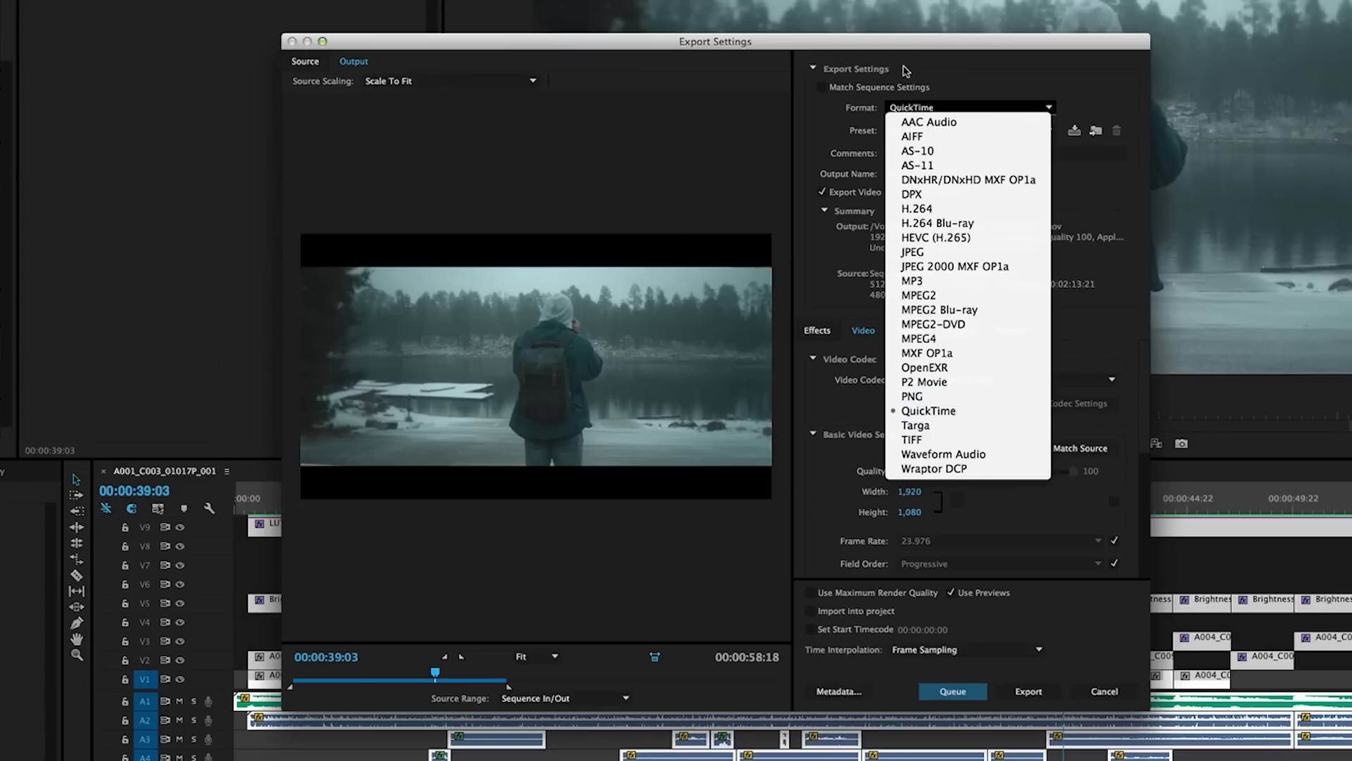
{"action": "mouse_move", "coordinate": [929, 411]}
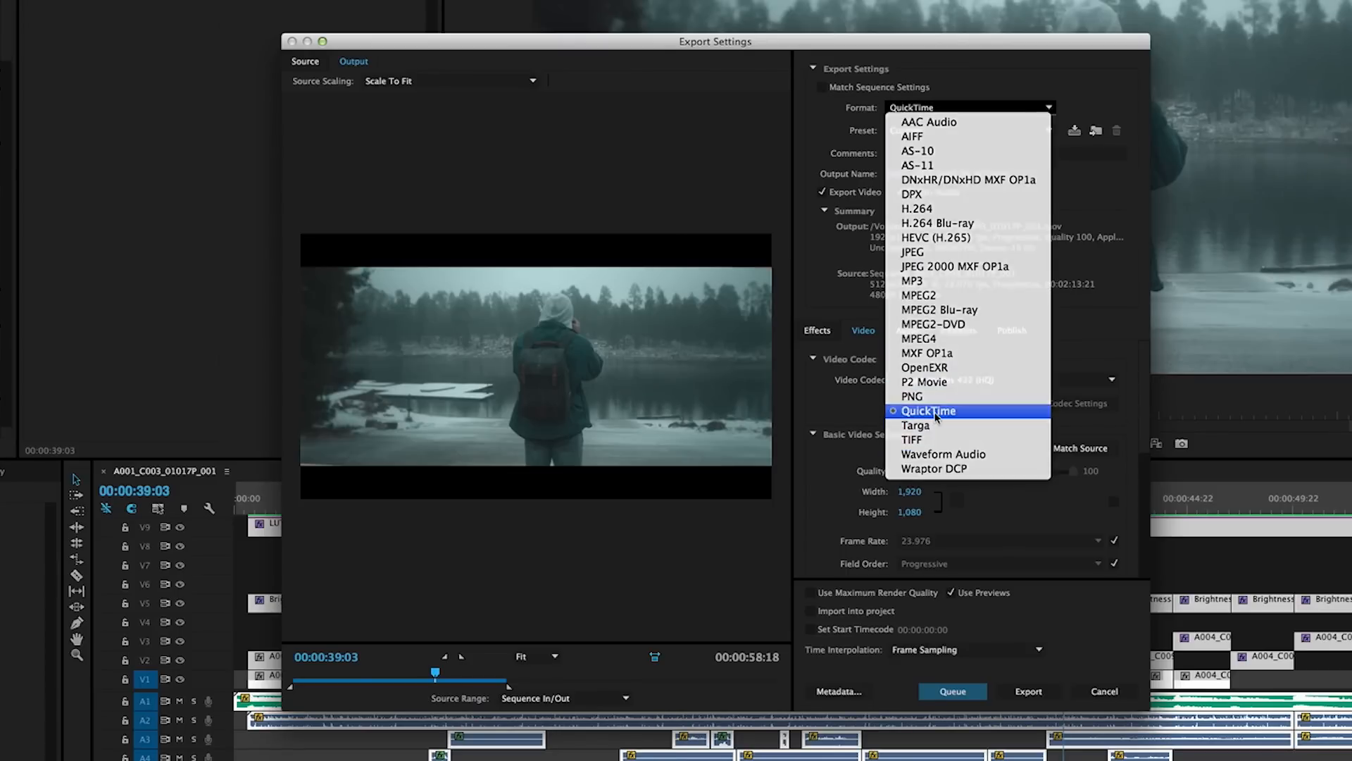
{"action": "left_click", "coordinate": [927, 410]}
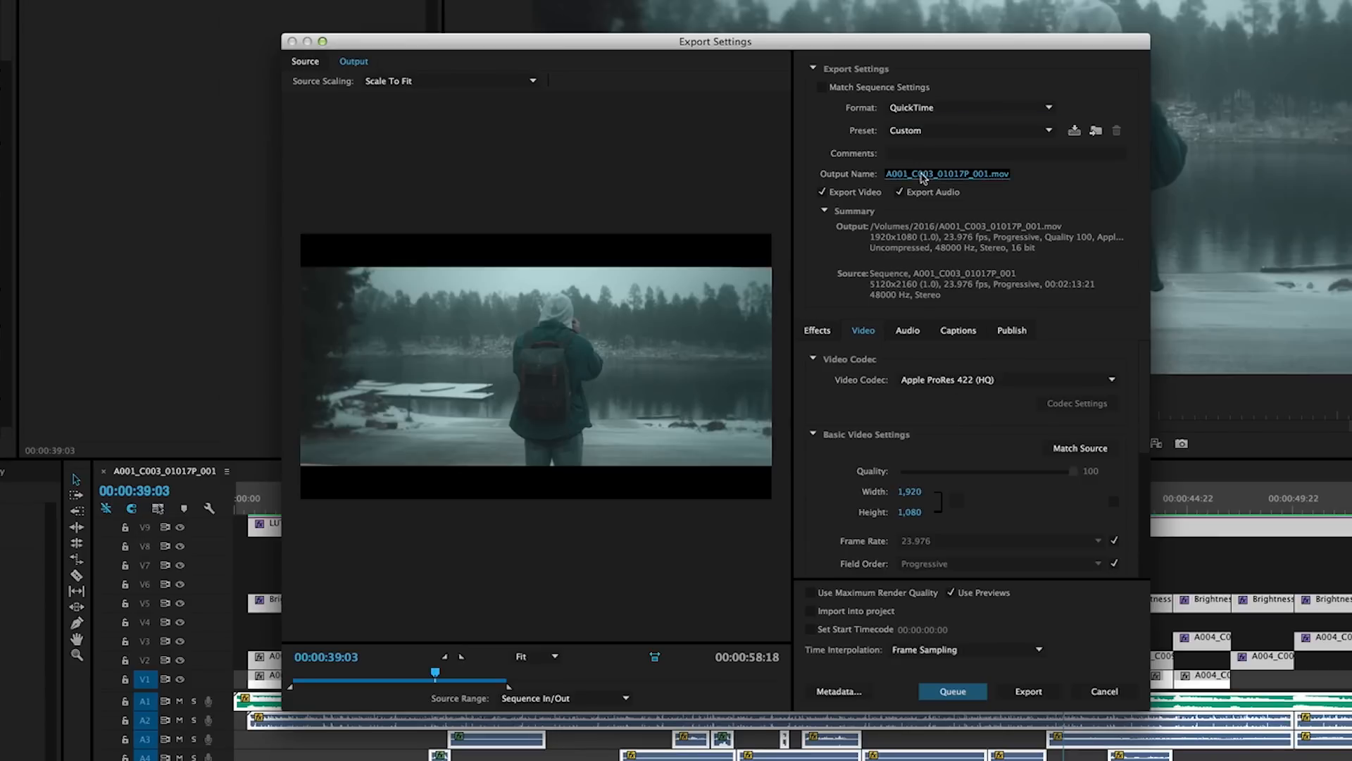
{"action": "left_click", "coordinate": [947, 173]}
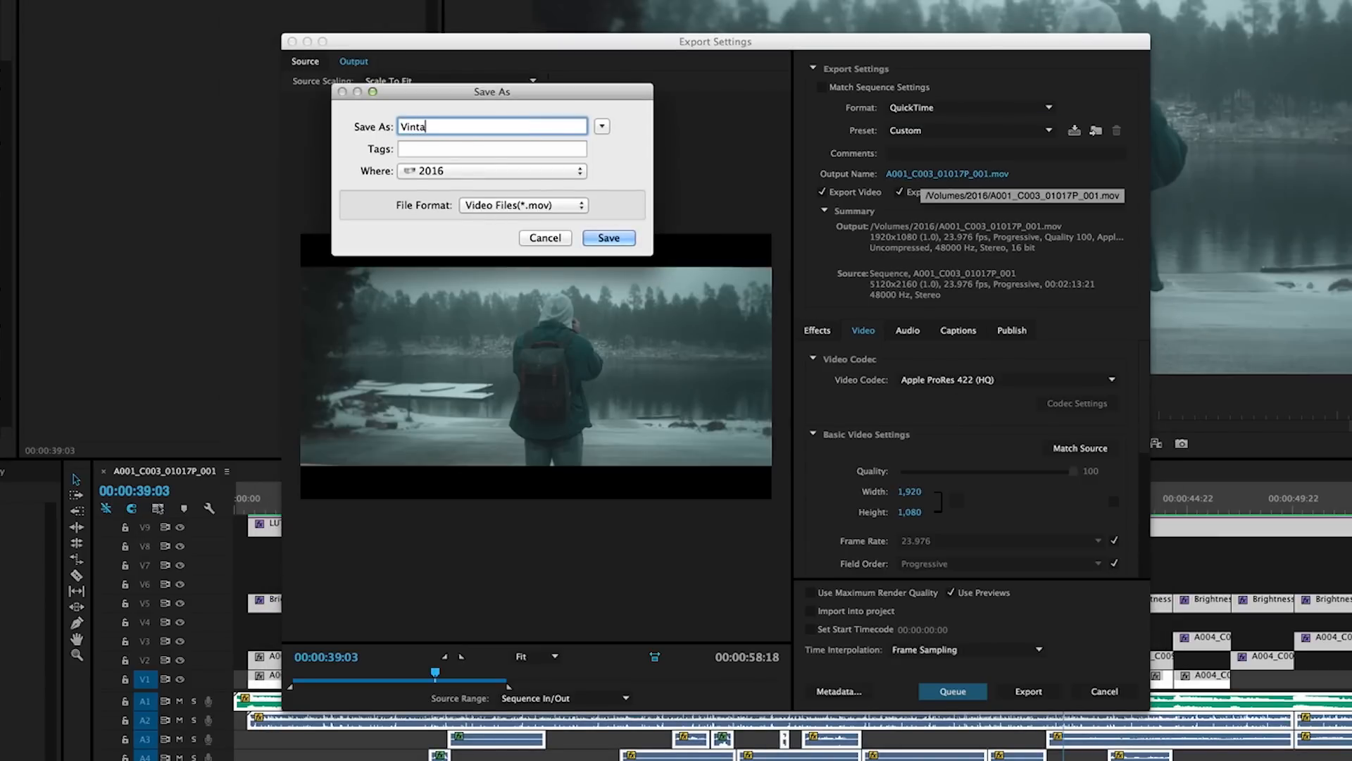
{"action": "left_click", "coordinate": [608, 238]}
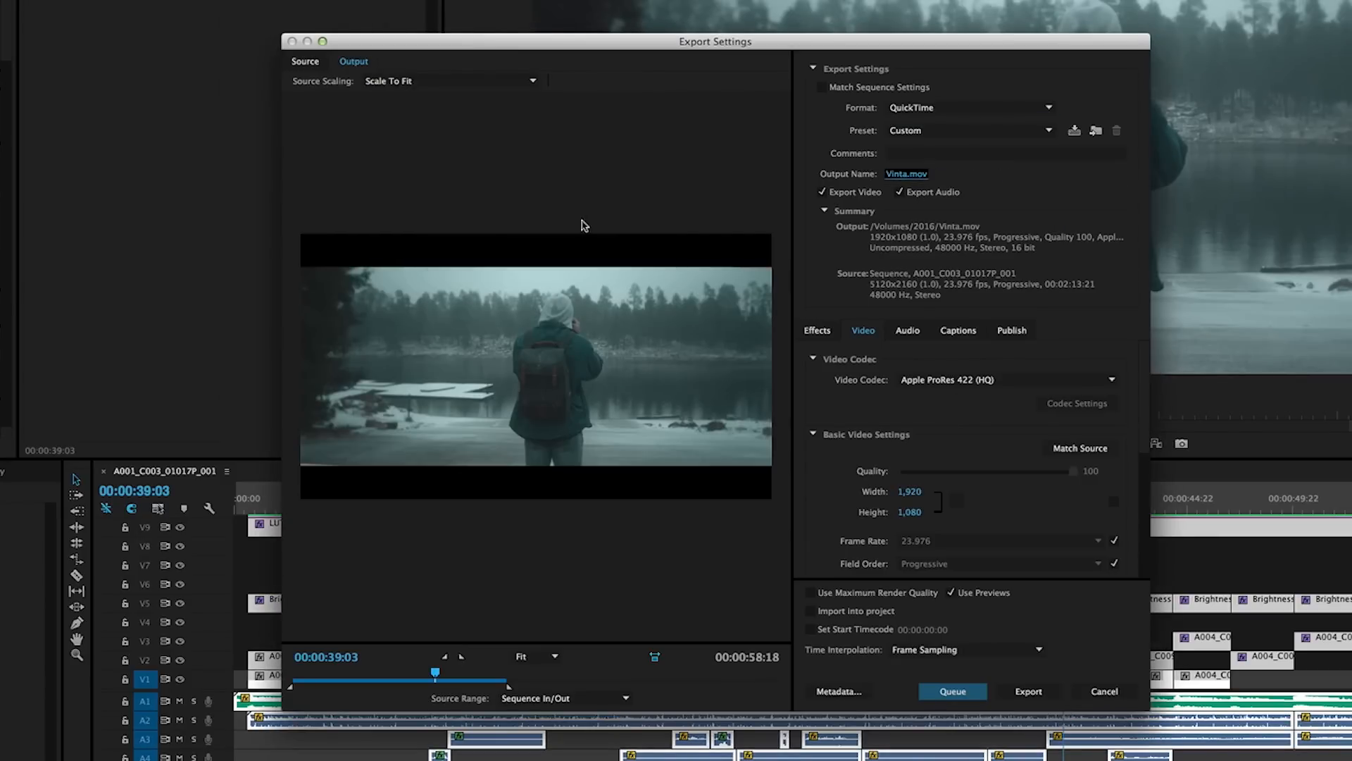
{"action": "left_click", "coordinate": [448, 80]}
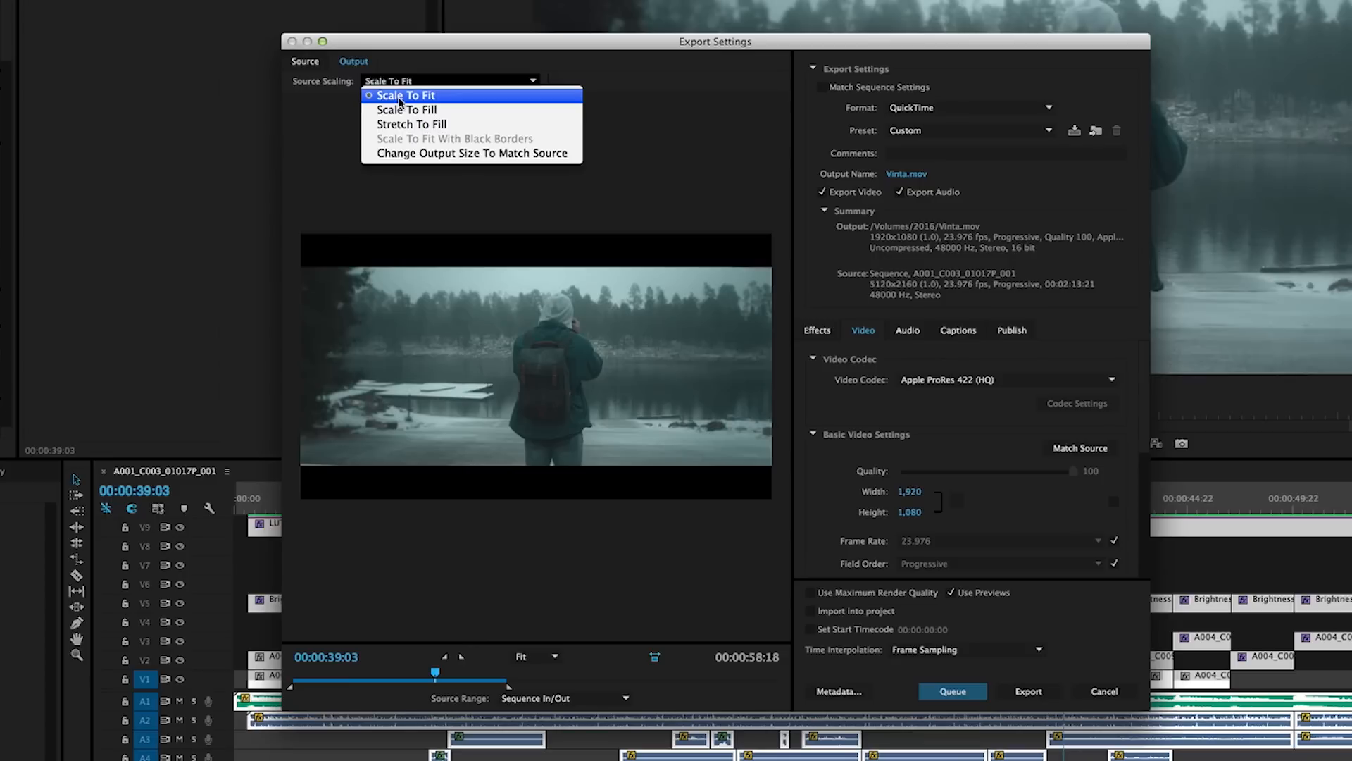
{"action": "left_click", "coordinate": [406, 95]}
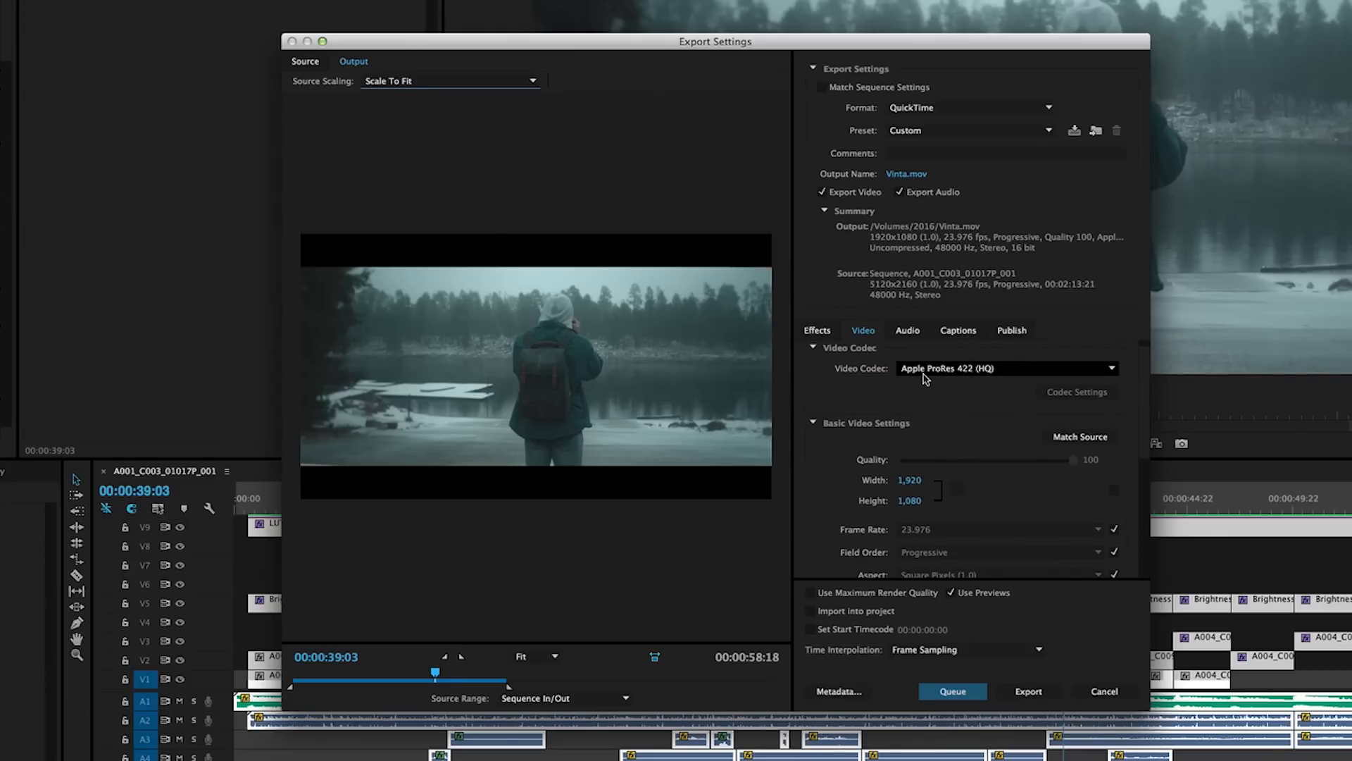
{"action": "mouse_move", "coordinate": [1107, 379]}
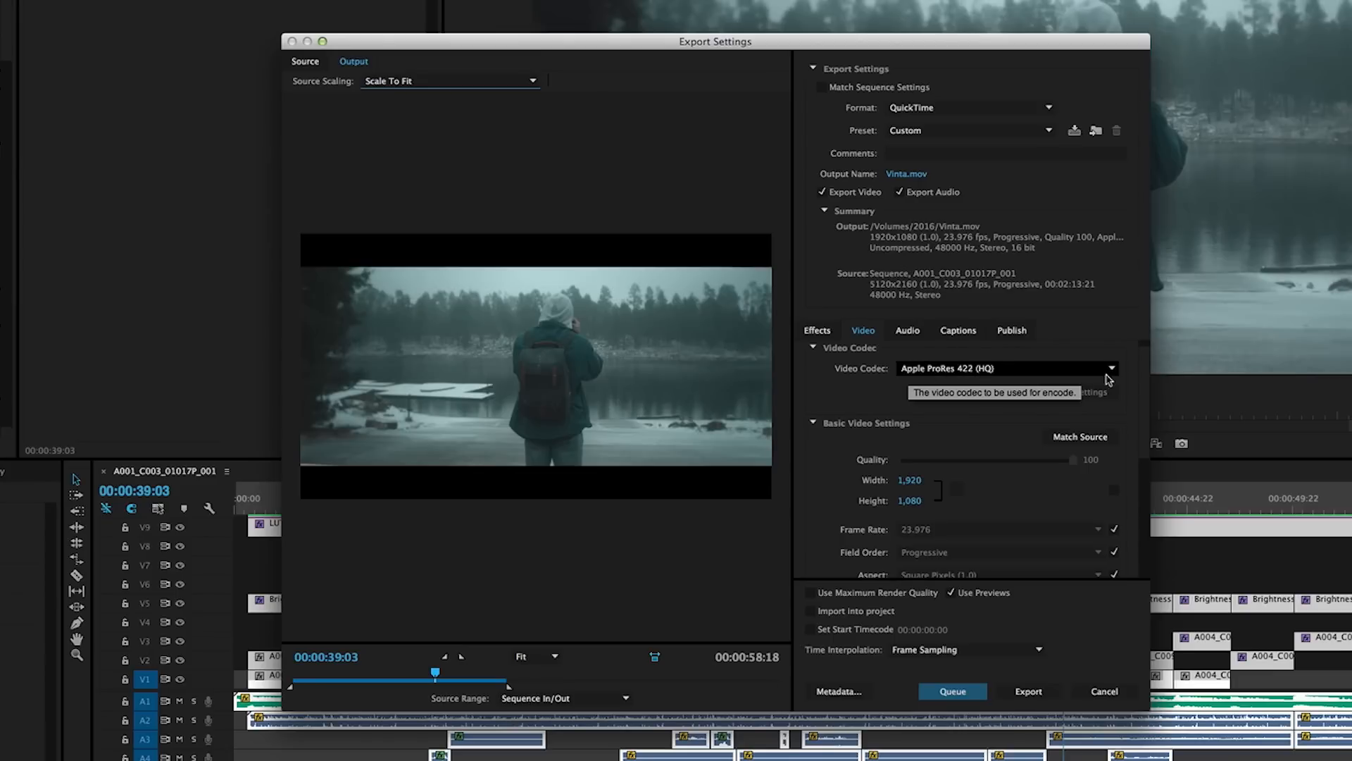
{"action": "mouse_move", "coordinate": [993, 381]}
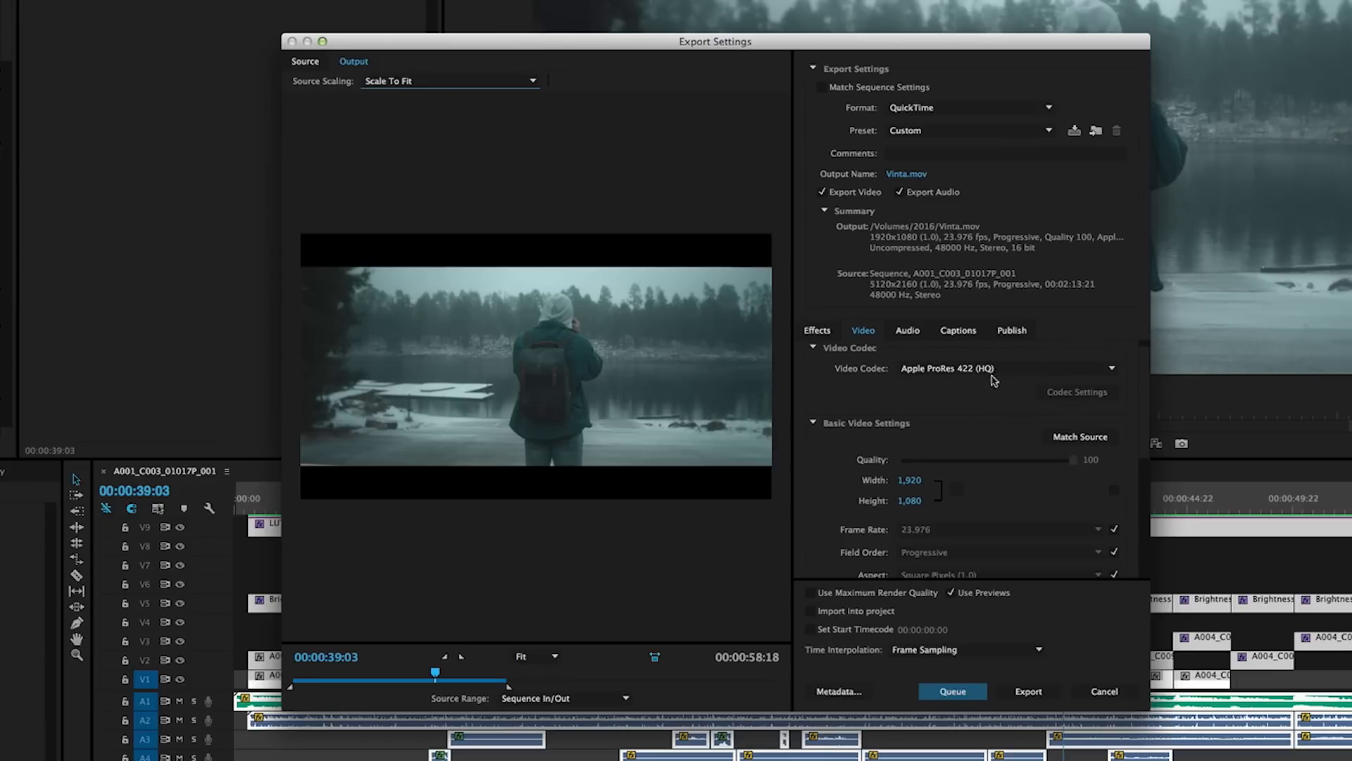
{"action": "mouse_move", "coordinate": [958, 142]}
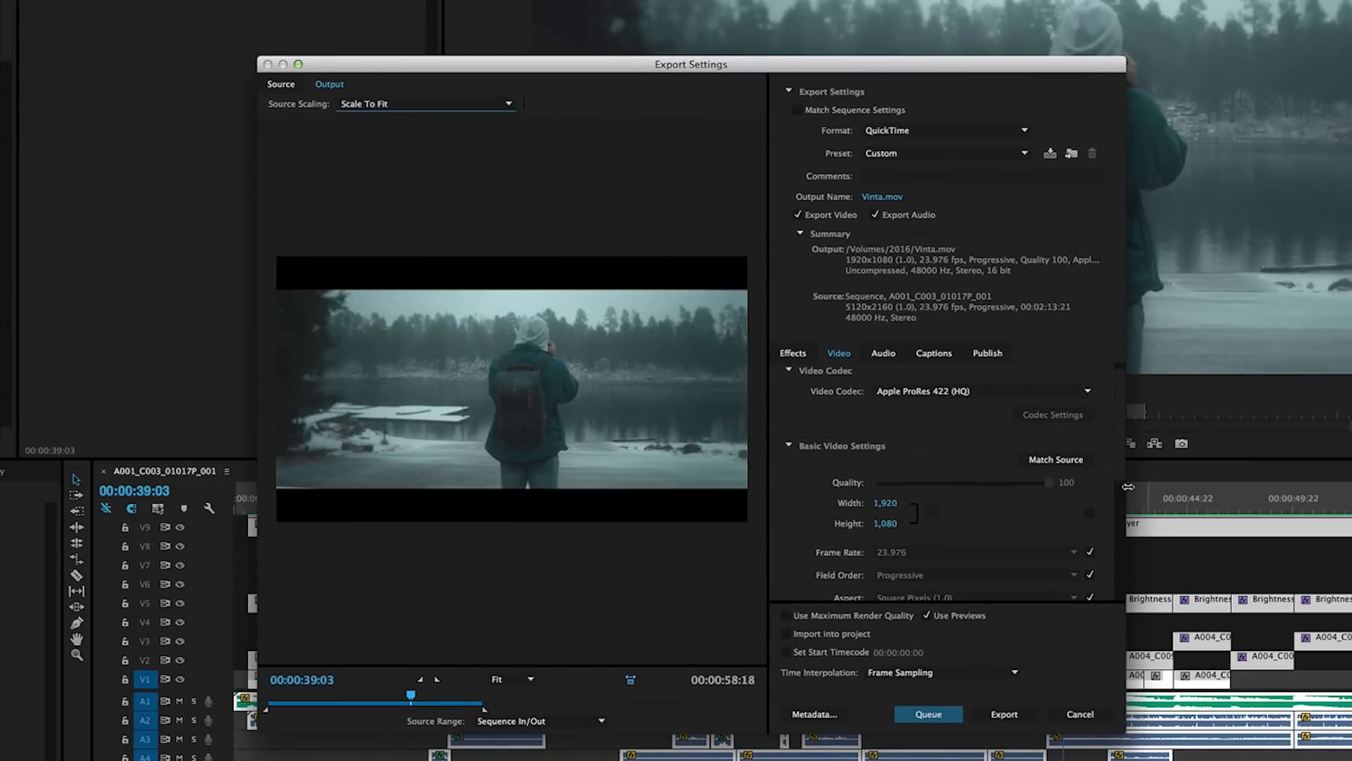
{"action": "mouse_move", "coordinate": [977, 406]}
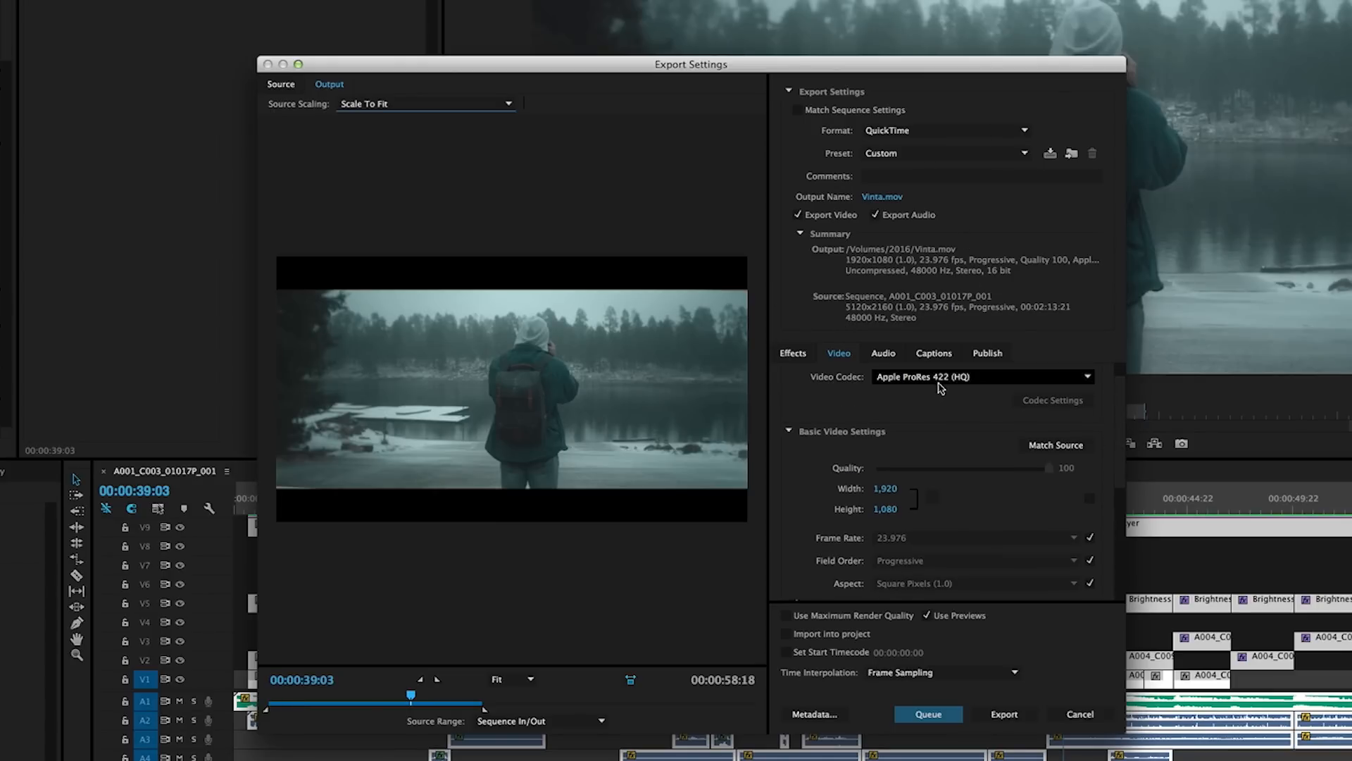
{"action": "mouse_move", "coordinate": [1122, 437]}
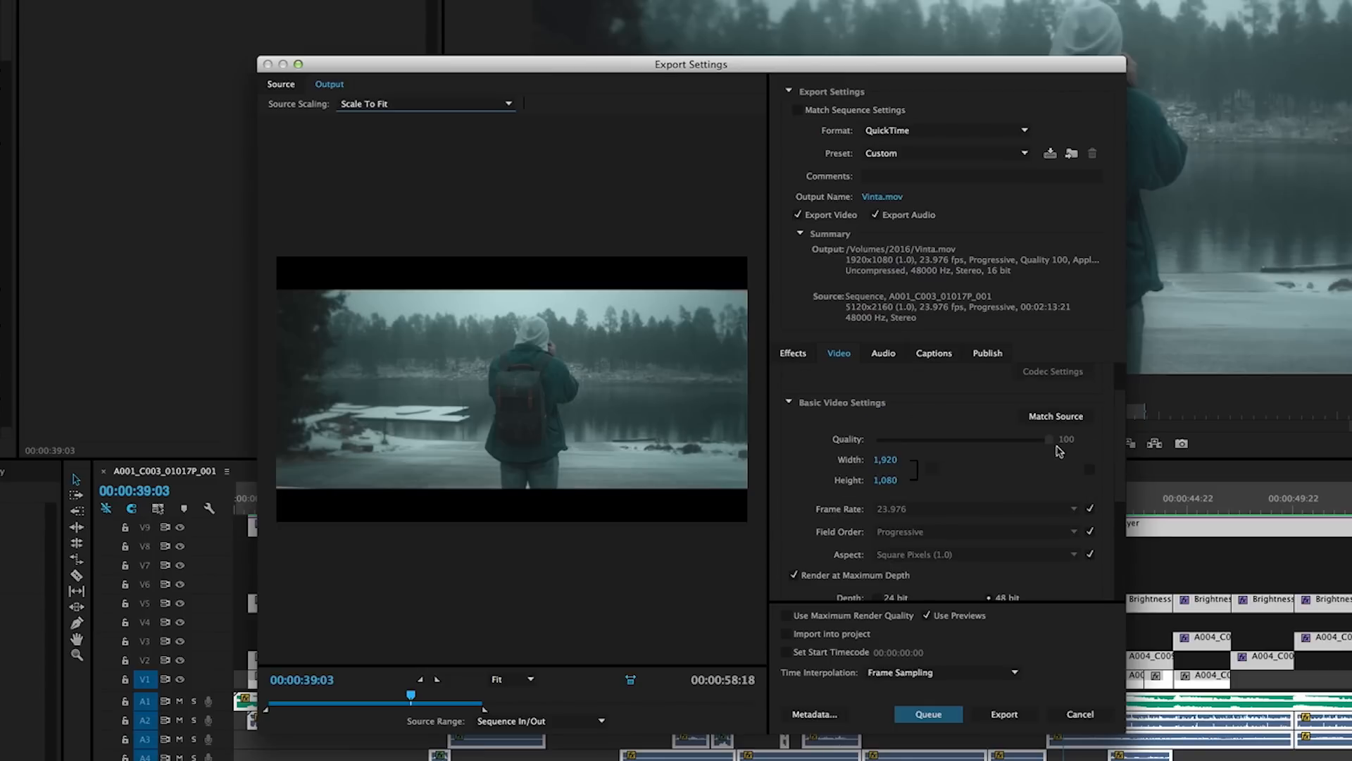
{"action": "mouse_move", "coordinate": [1122, 433]}
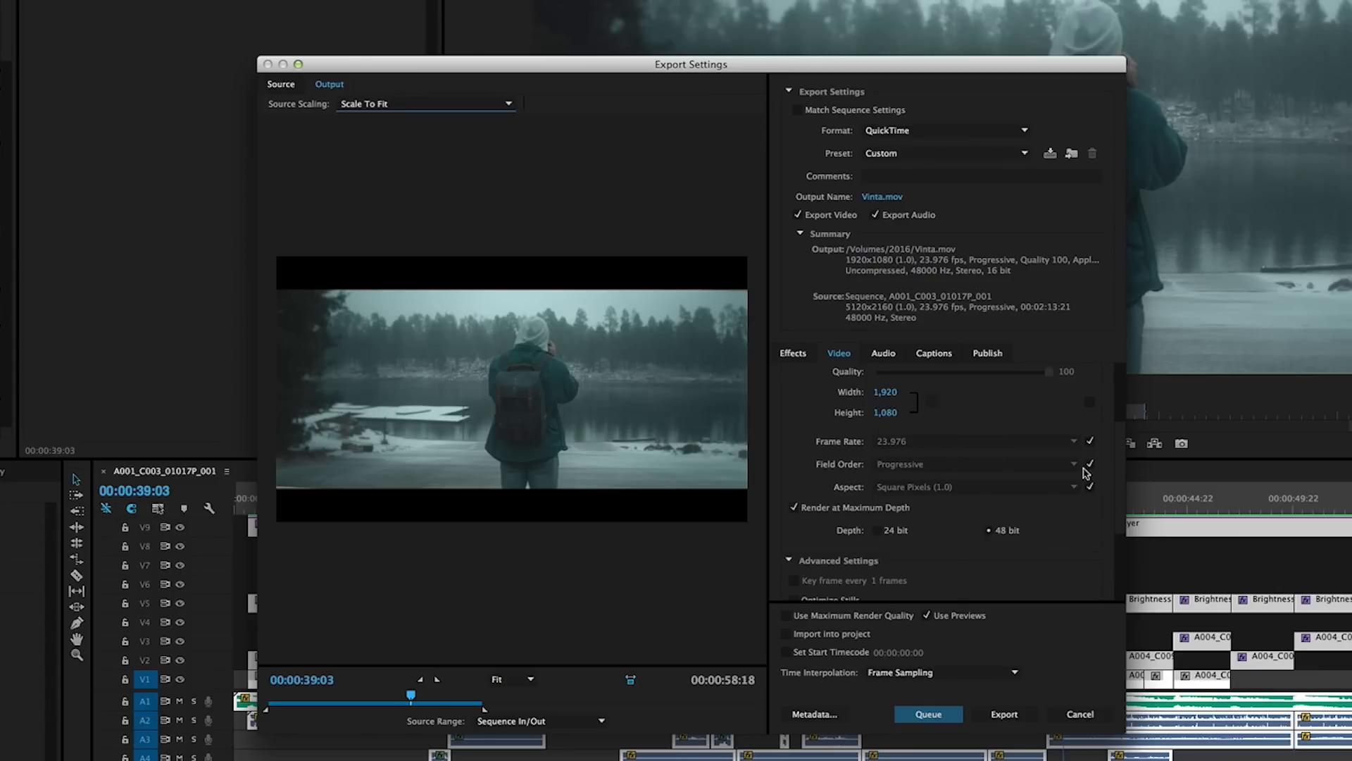
{"action": "mouse_move", "coordinate": [871, 487]}
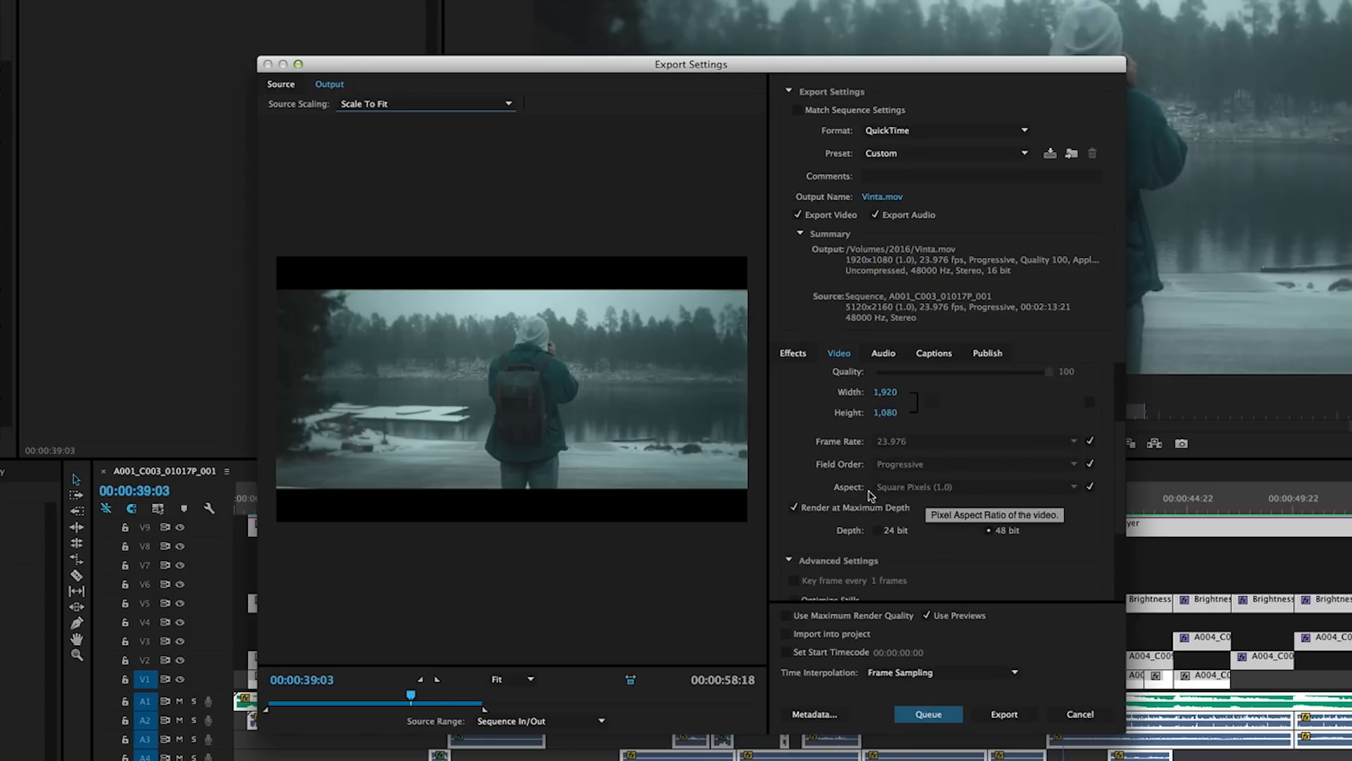
{"action": "scroll", "scroll_direction": "down", "scroll_amount": 3}
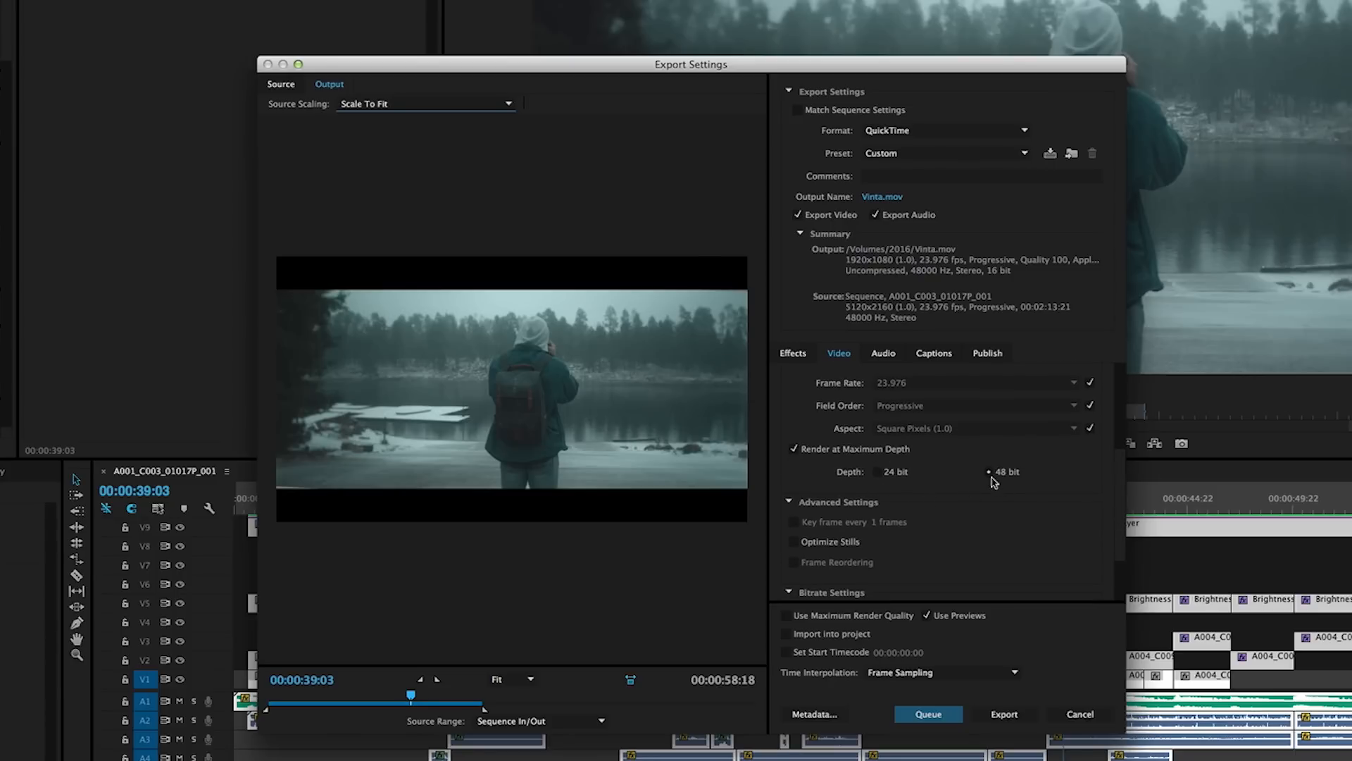
{"action": "mouse_move", "coordinate": [794, 450]}
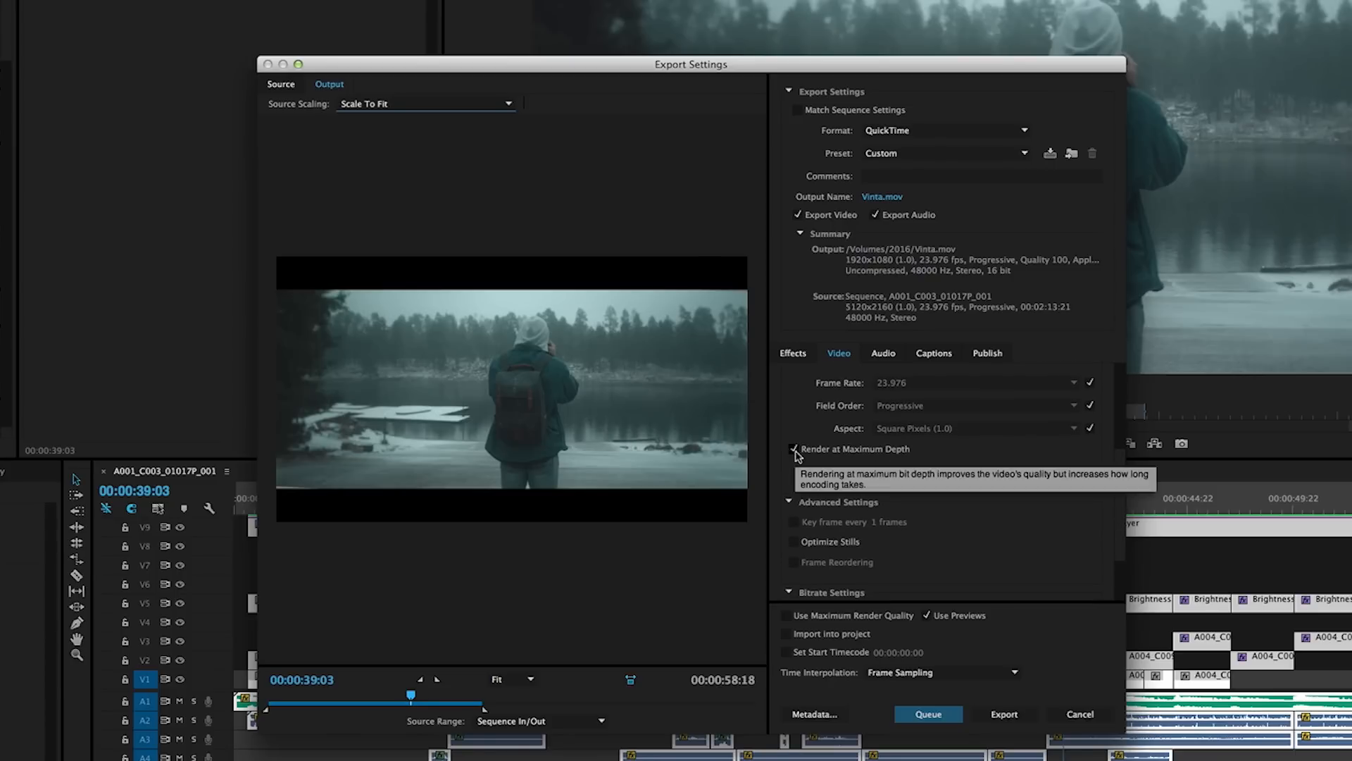
Keep Render at Maximum Depth, tick Use Maximum Render Quality, and queue the export.
{"action": "left_click", "coordinate": [792, 449]}
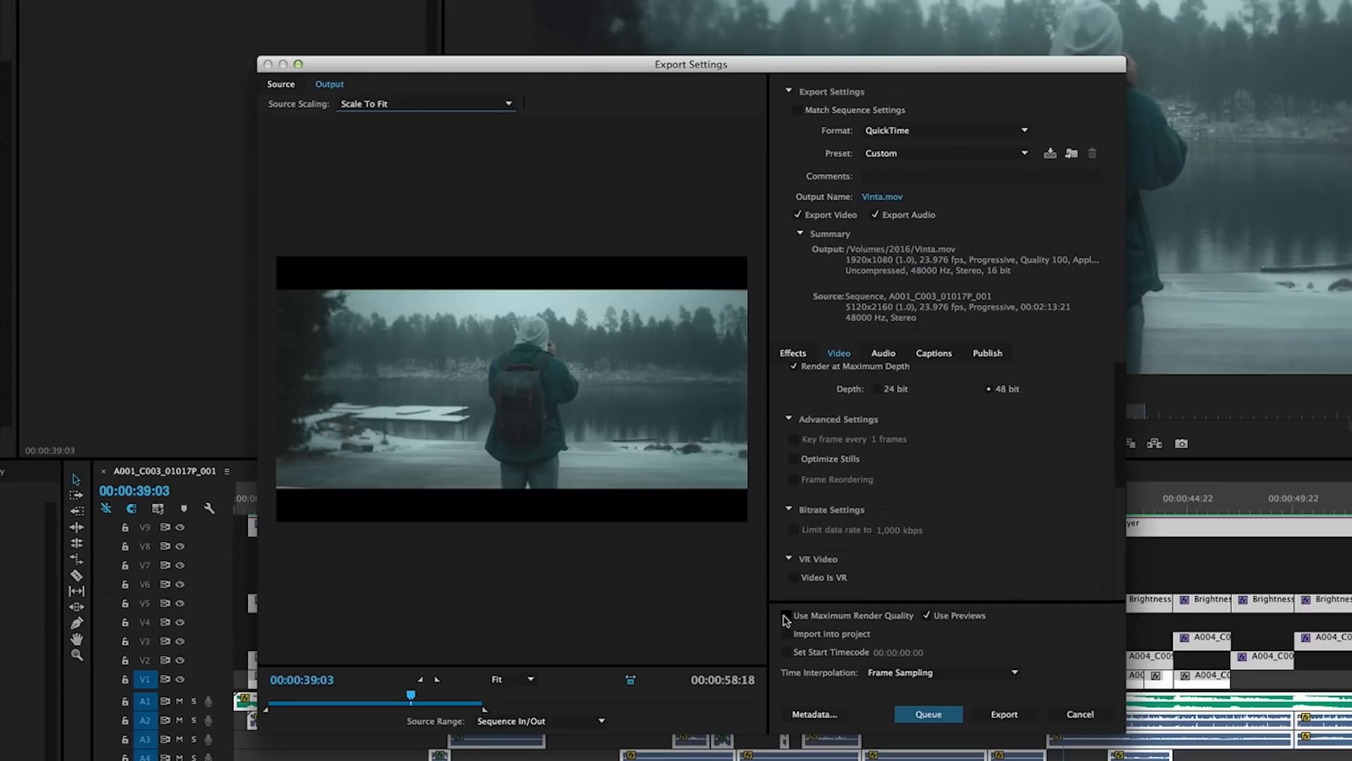
{"action": "left_click", "coordinate": [785, 616]}
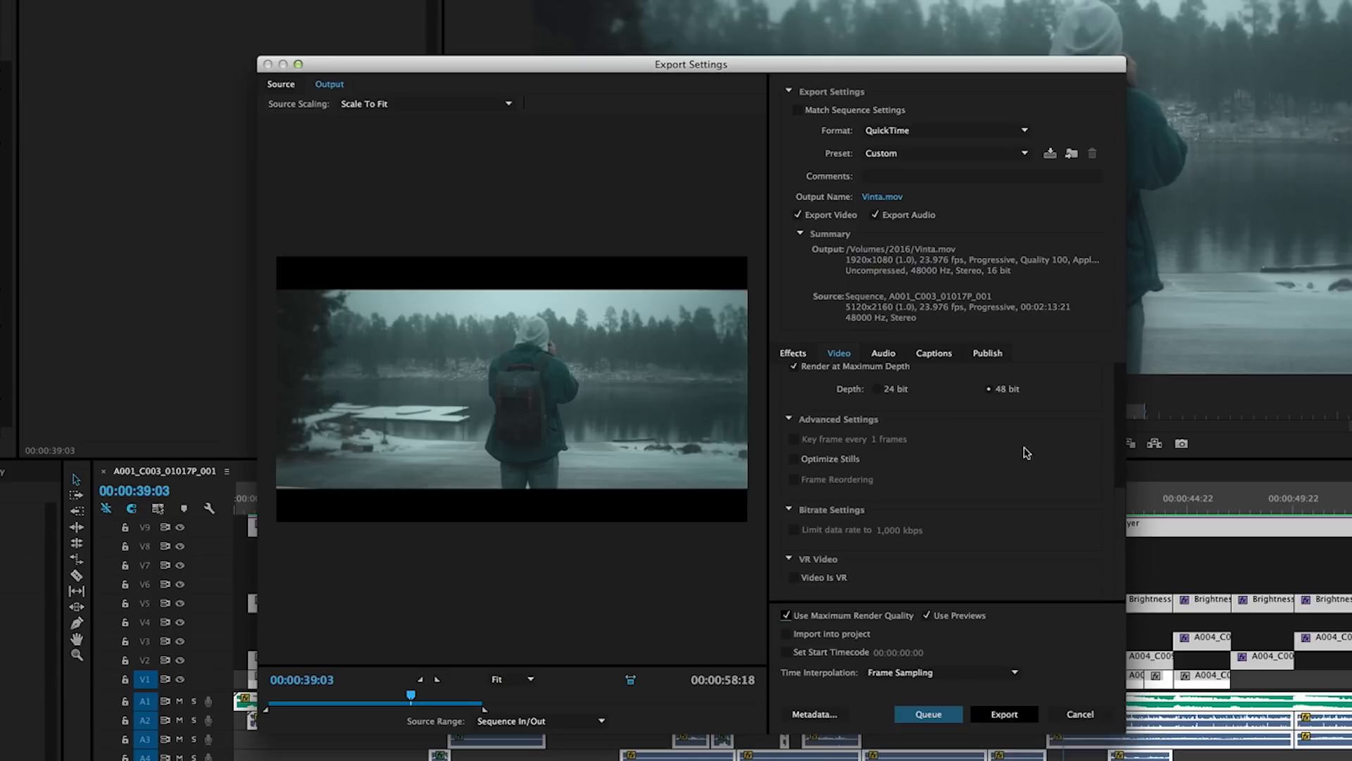
{"action": "mouse_move", "coordinate": [928, 714]}
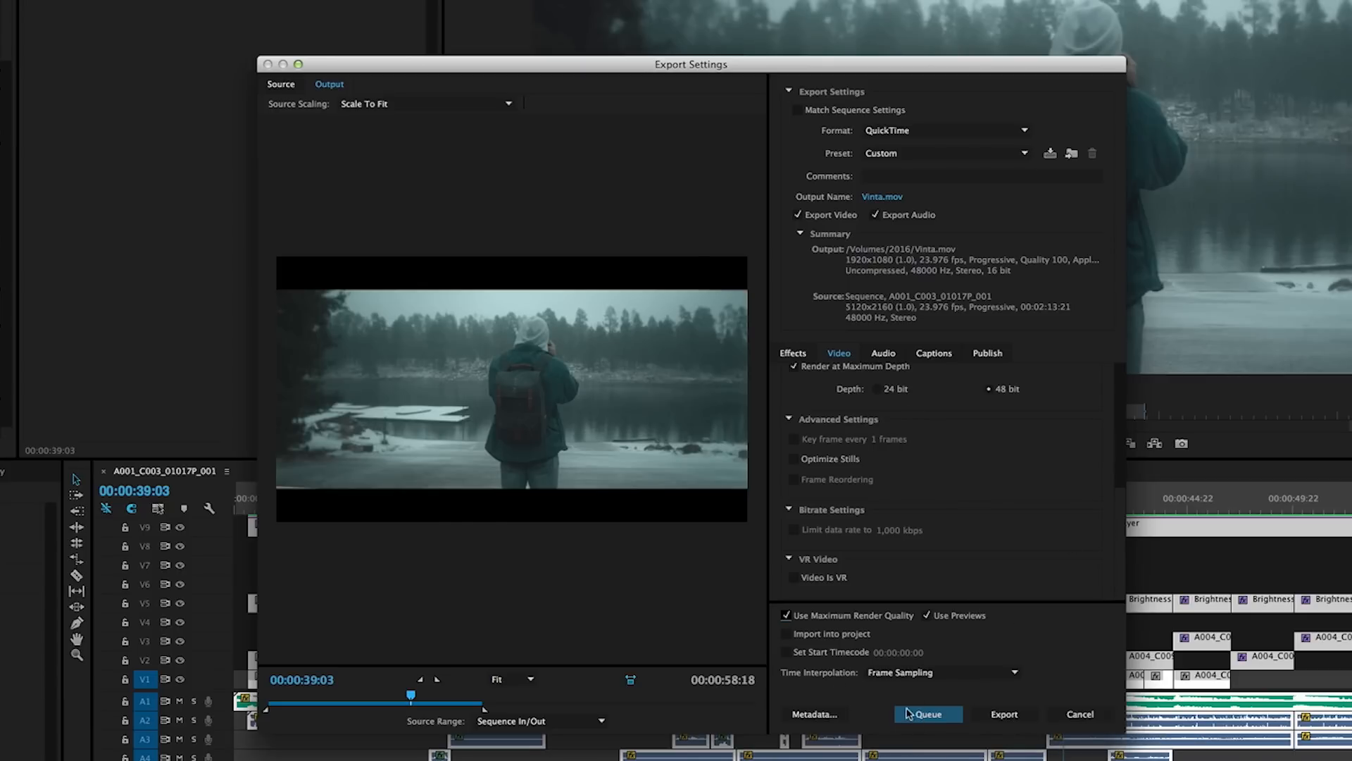
{"action": "left_click", "coordinate": [1004, 713]}
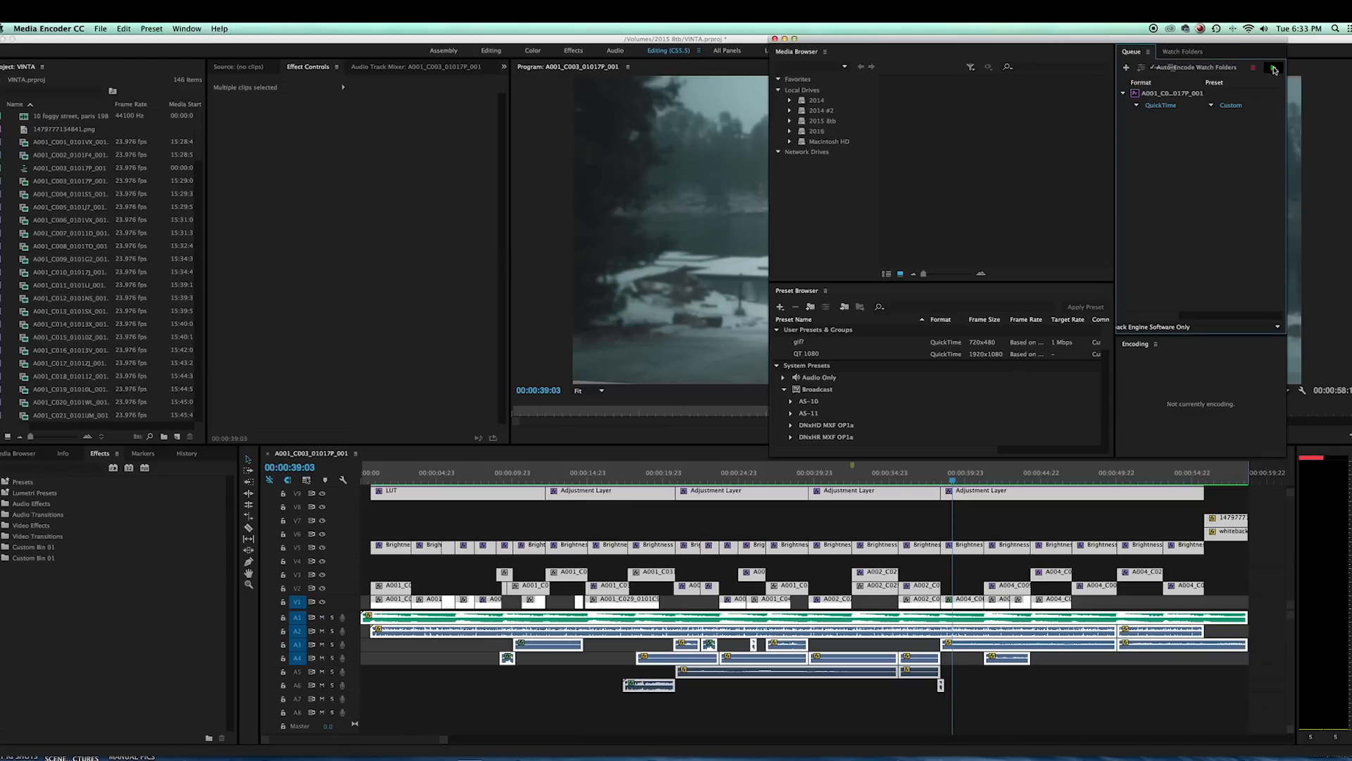
Start Media Encoder's queue to encode the Vinta QuickTime export.
{"action": "left_click", "coordinate": [1268, 67]}
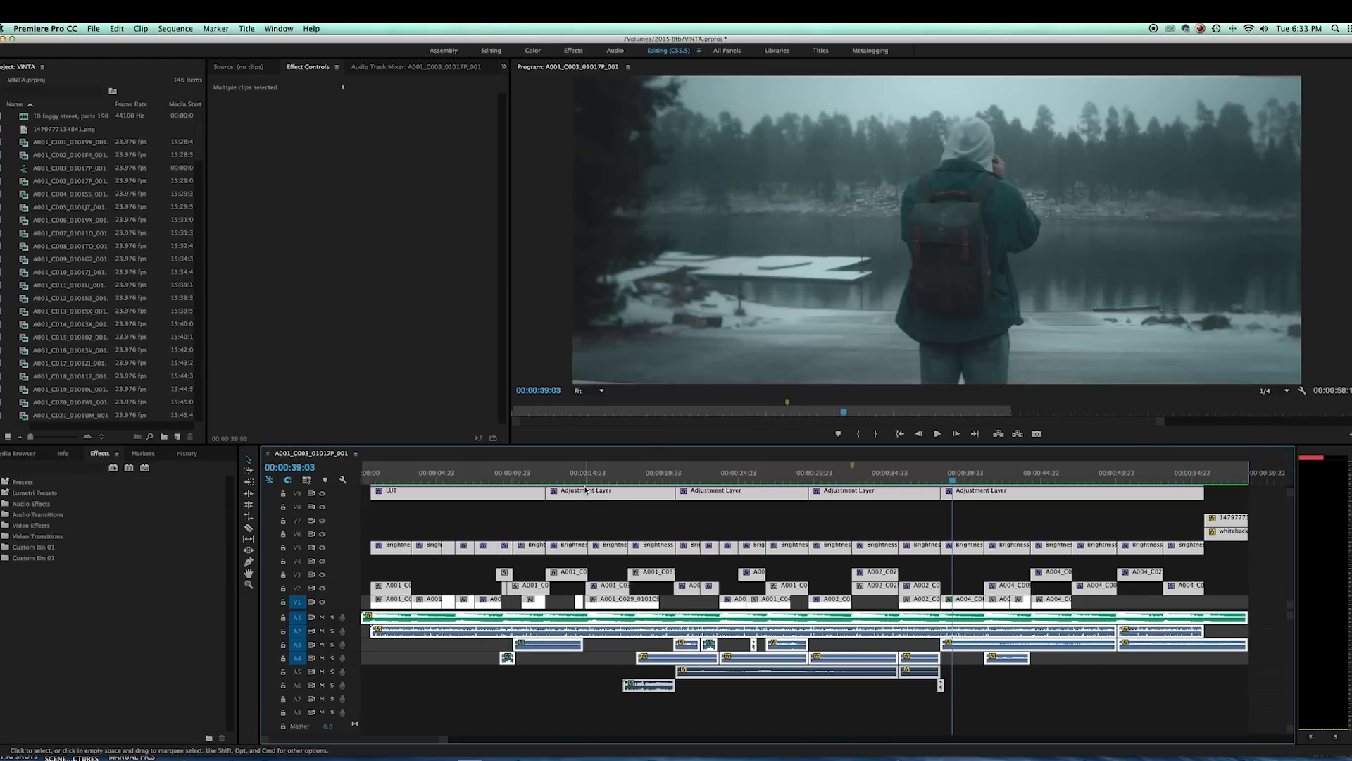
{"action": "left_click", "coordinate": [585, 472]}
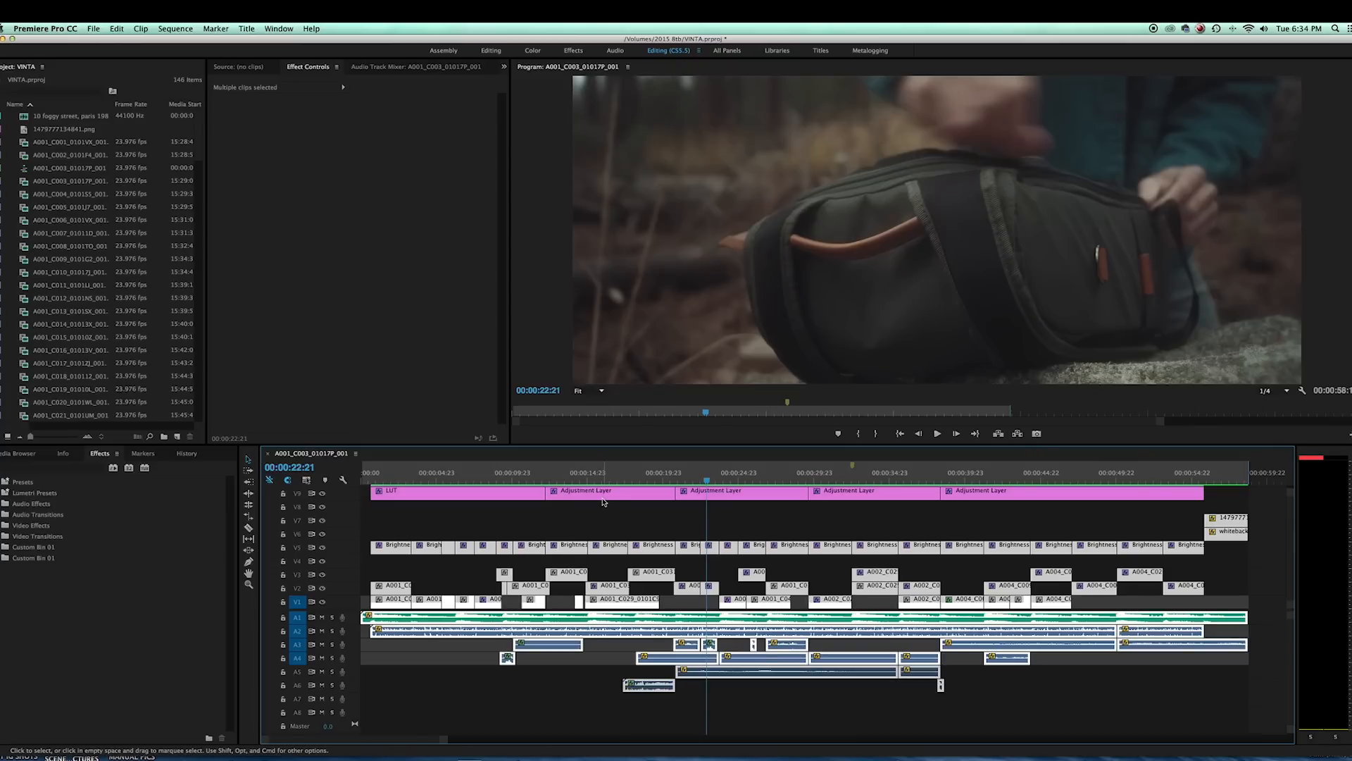
{"action": "mouse_move", "coordinate": [765, 476]}
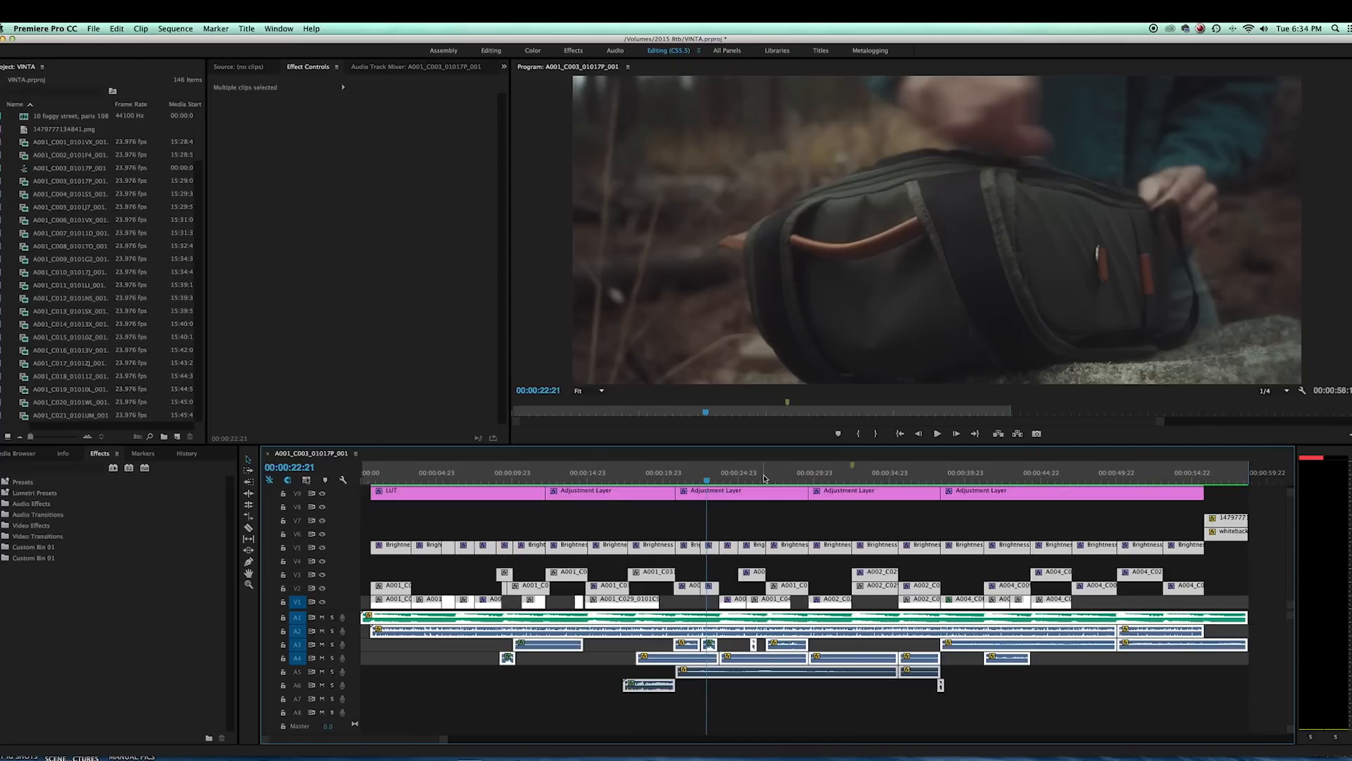